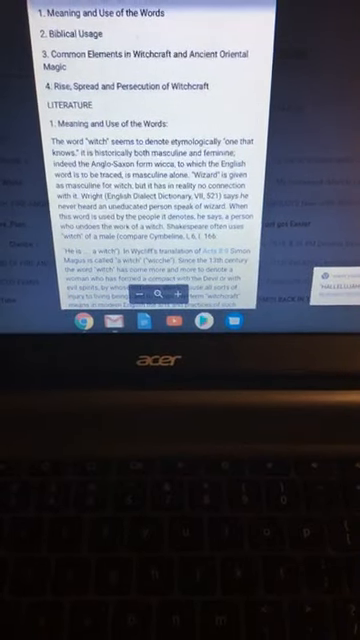
{"action": "scroll", "scroll_direction": "down", "scroll_amount": 3}
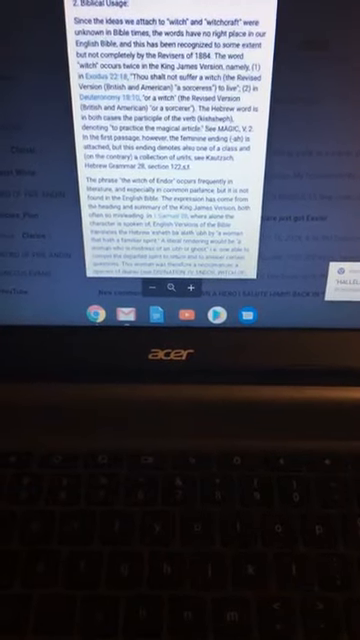
{"action": "scroll", "scroll_direction": "down", "scroll_amount": 3}
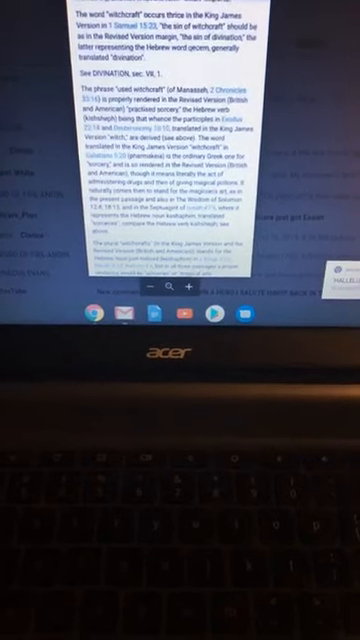
{"action": "scroll", "scroll_direction": "down", "scroll_amount": 3}
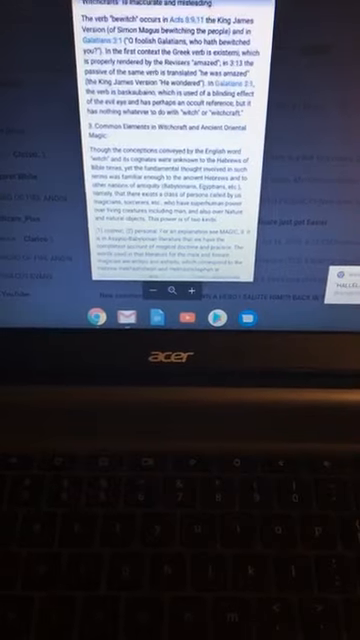
{"action": "scroll", "scroll_direction": "down", "scroll_amount": 3}
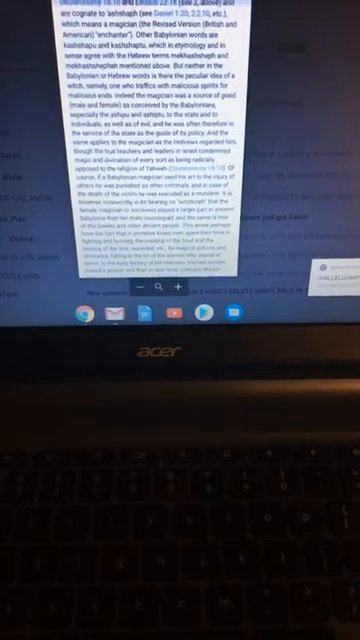
{"action": "scroll", "scroll_direction": "down", "scroll_amount": 3}
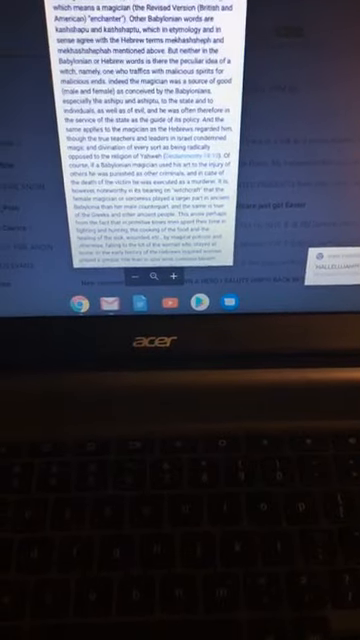
{"action": "scroll", "scroll_direction": "down", "scroll_amount": 3}
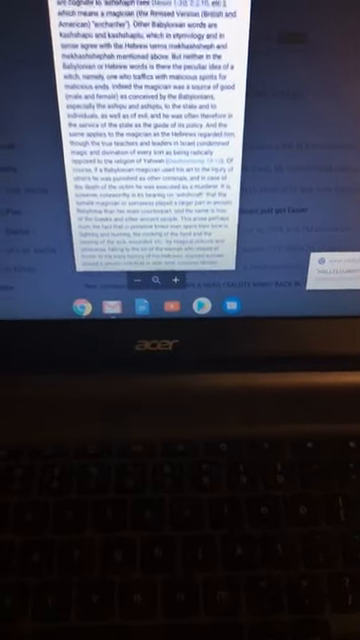
{"action": "scroll", "scroll_direction": "down", "scroll_amount": 3}
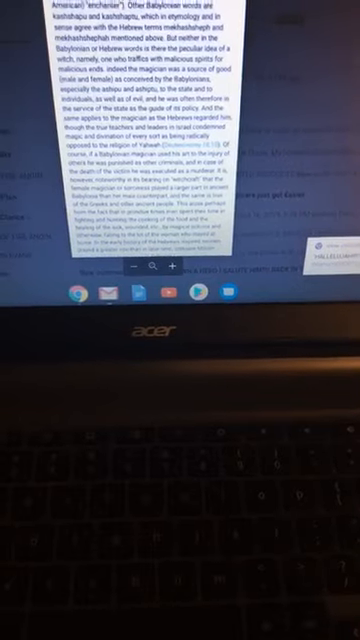
{"action": "scroll", "scroll_direction": "down", "scroll_amount": 3}
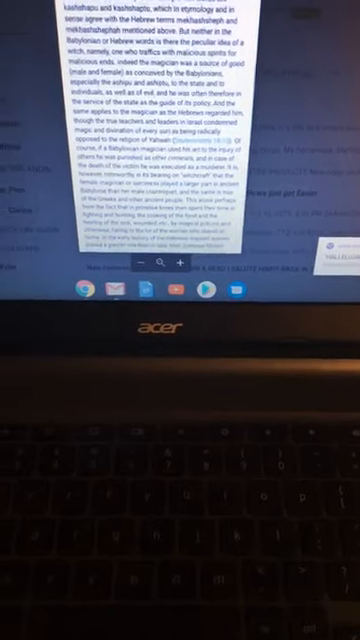
{"action": "scroll", "scroll_direction": "down", "scroll_amount": 3}
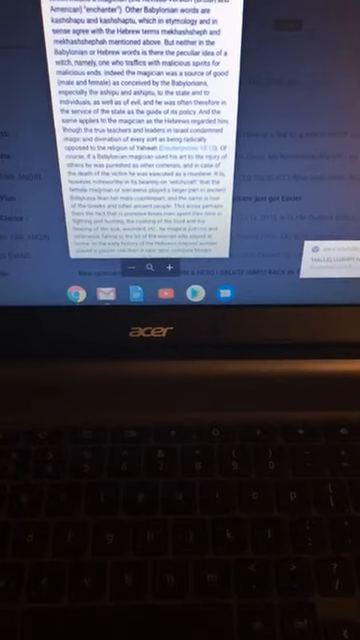
{"action": "scroll", "scroll_direction": "down", "scroll_amount": 3}
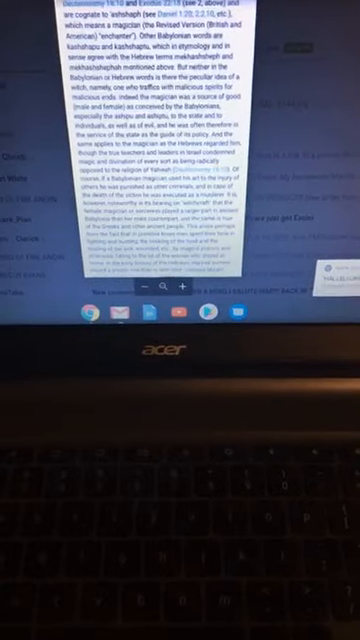